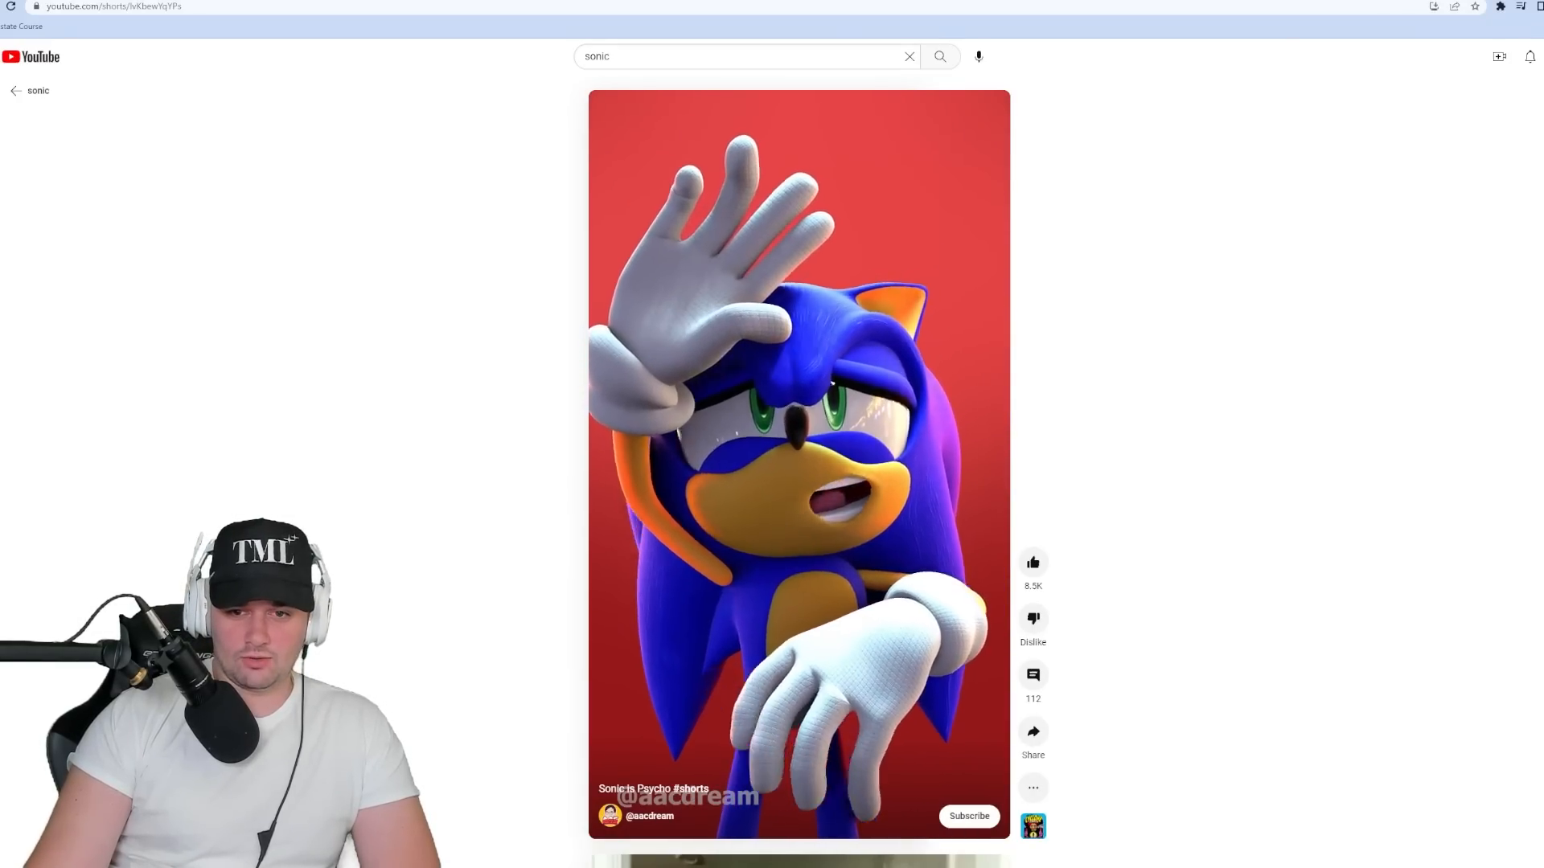
Step: Scroll the sonic Shorts feed down to the 'Sonic Russian meme' short
scroll("down", 3)
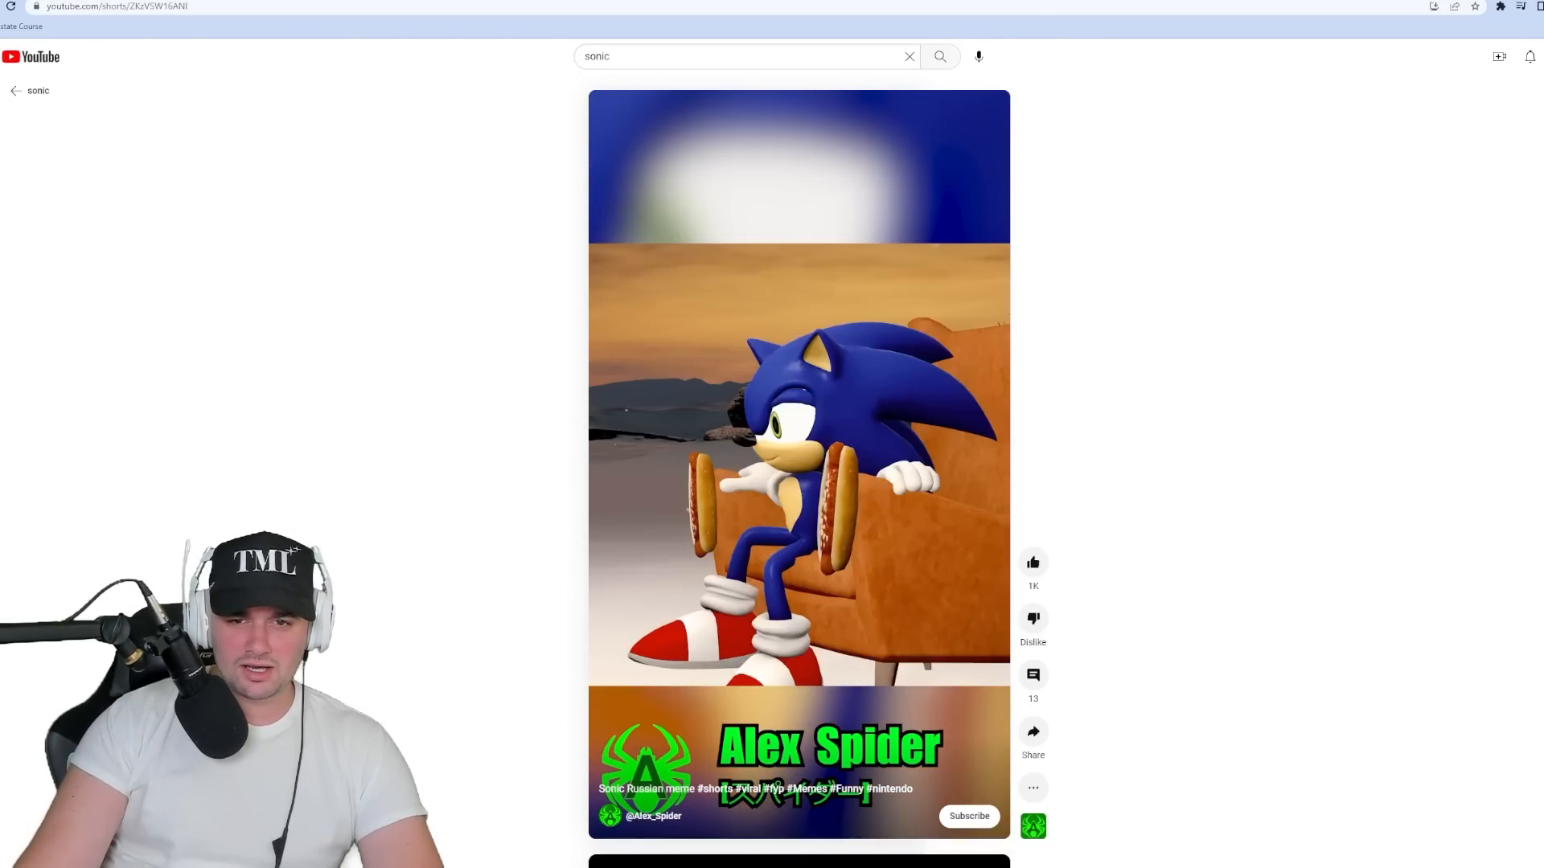
scroll("down", 3)
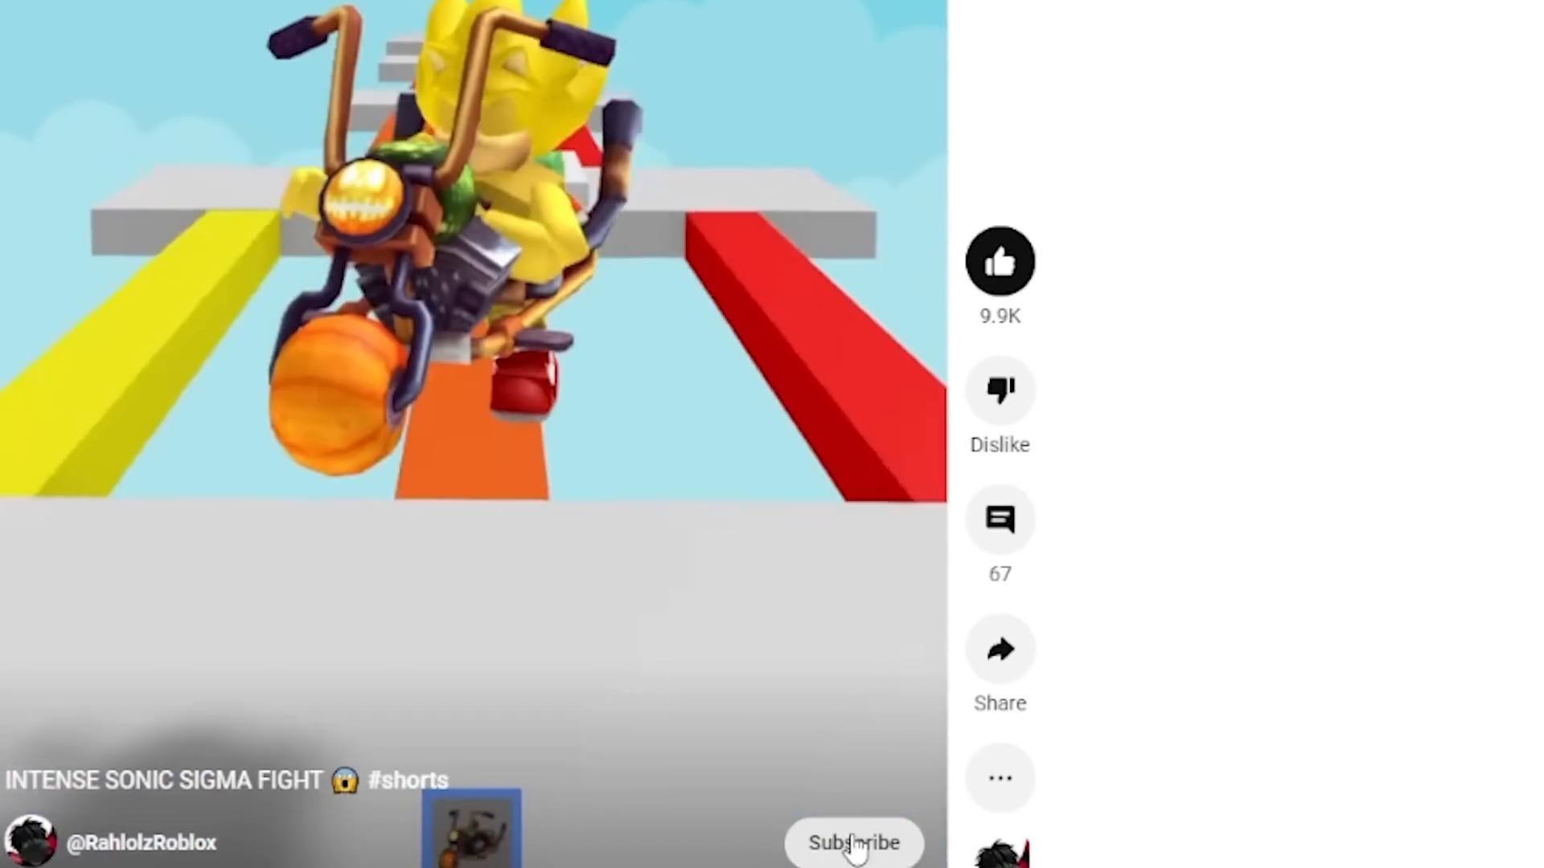
Step: Subscribe to RahlolzRoblox from the 'INTENSE SONIC SIGMA FIGHT' short
left_click(852, 865)
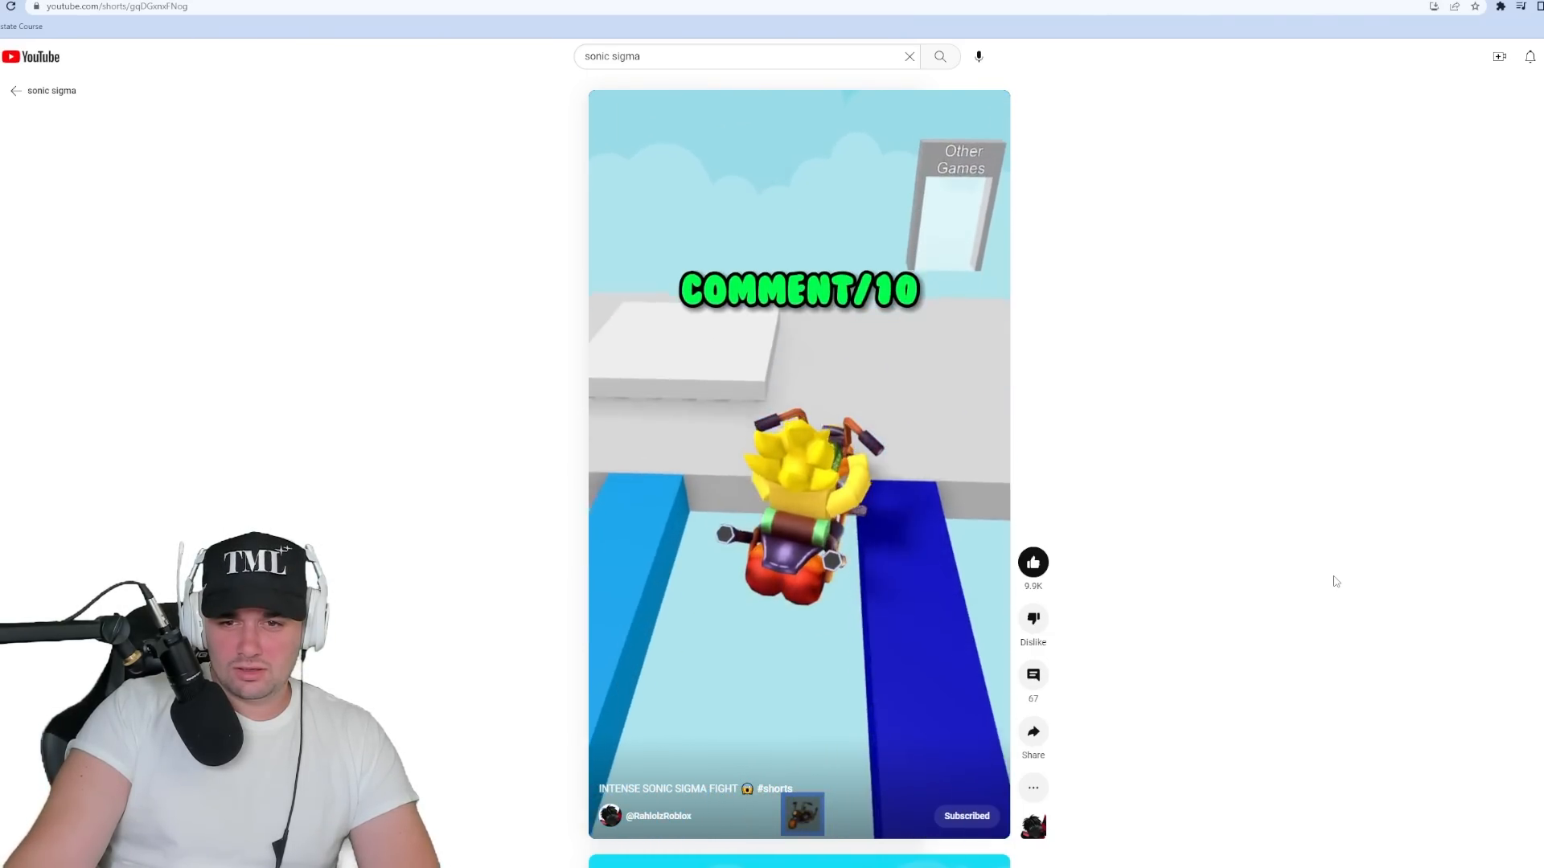
Step: Scroll the sonic sigma feed down to the 'WHOS THE BEST SONIC SIGMA' short
scroll("down", 3)
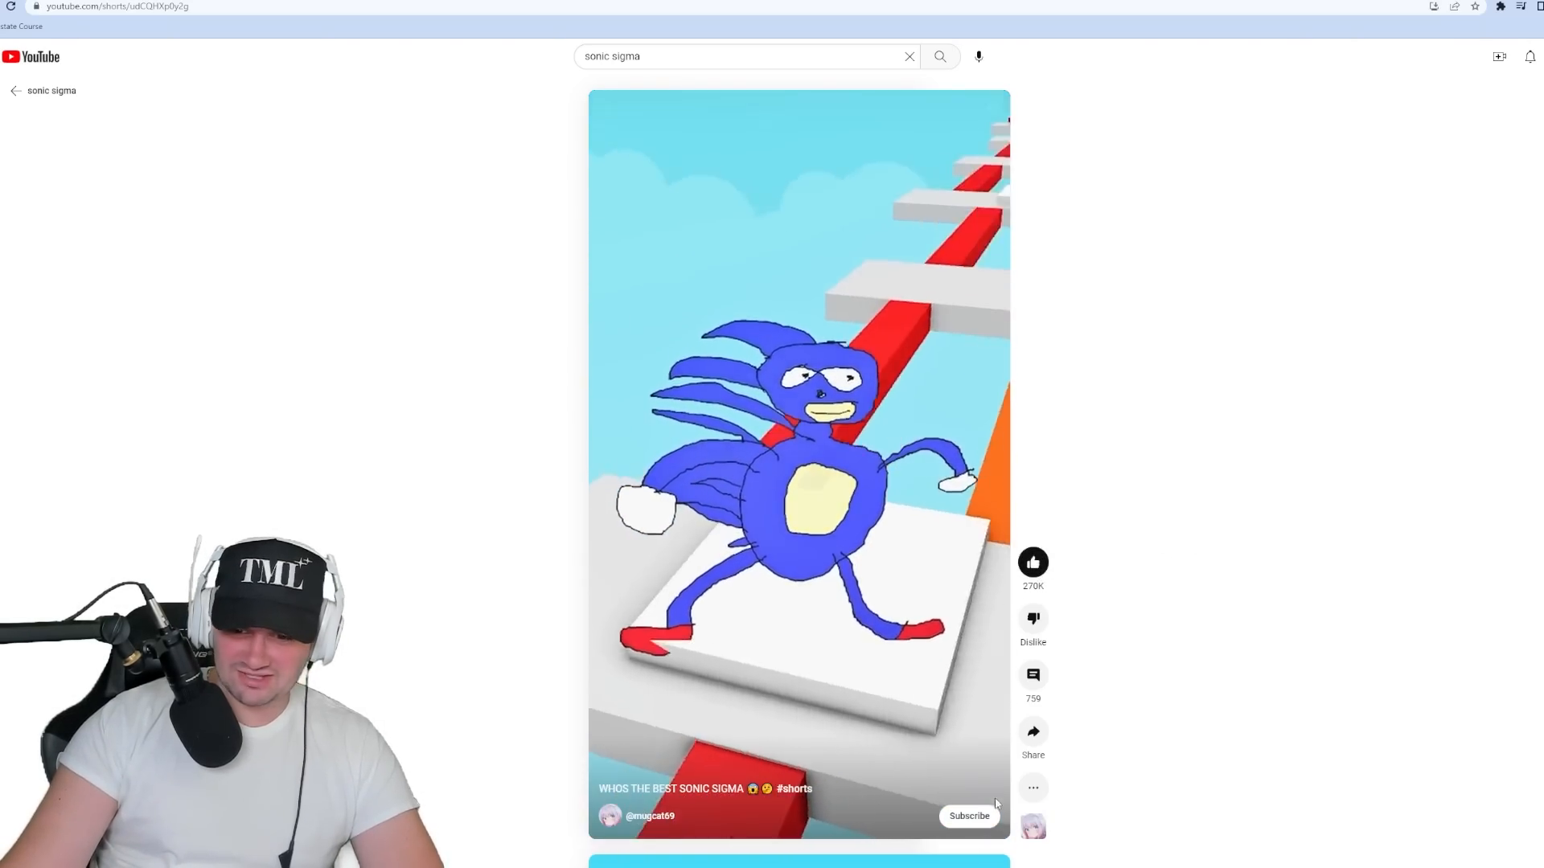
Step: Subscribe to this short's channel, then scroll on to the 'INSANE SONIC SIGMA' short
left_click(969, 815)
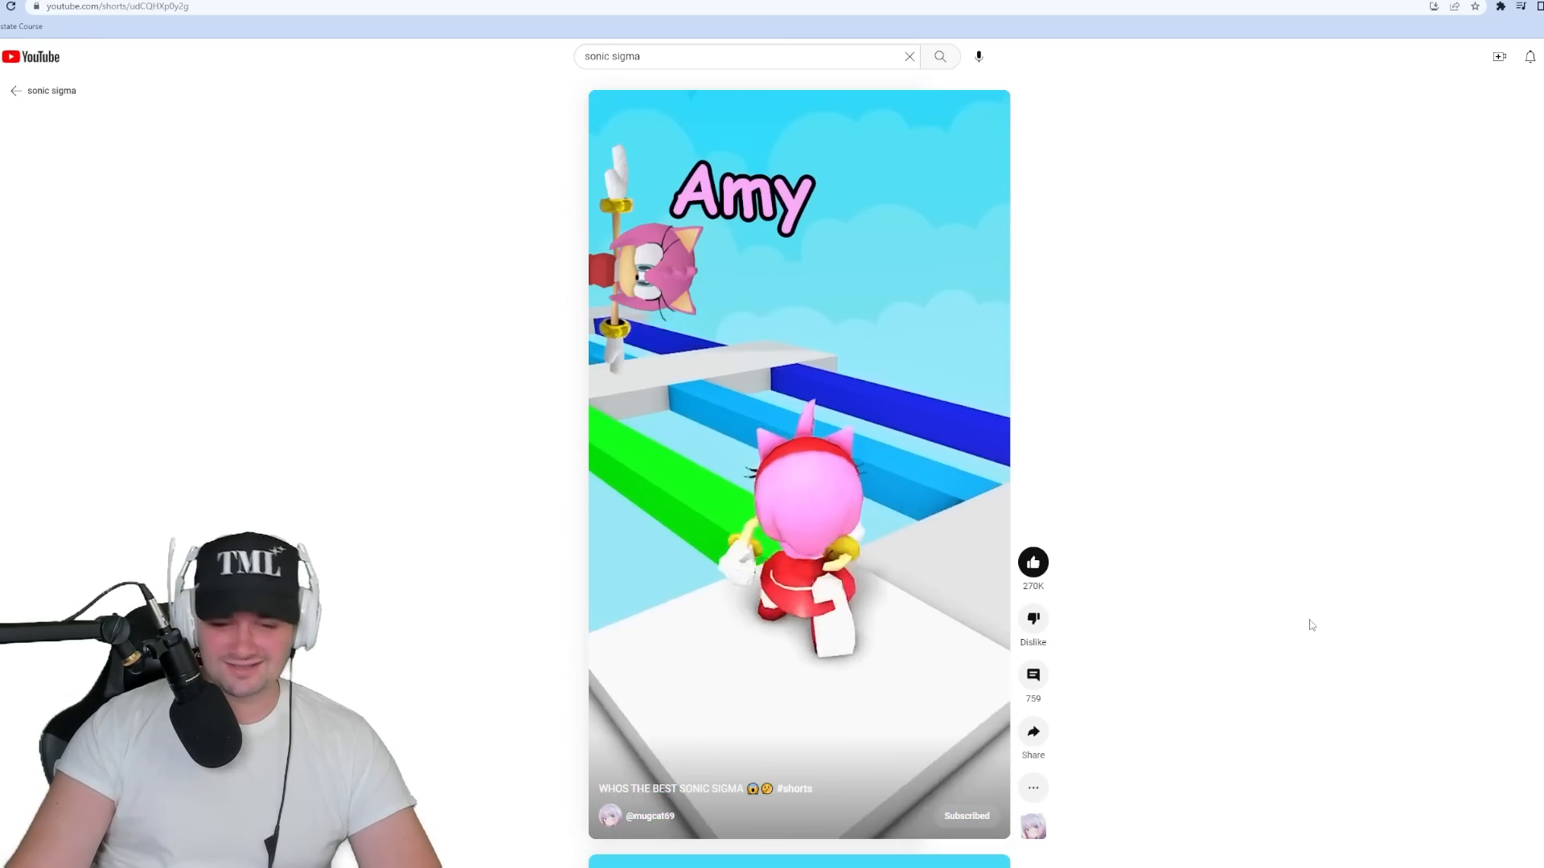
scroll("down", 3)
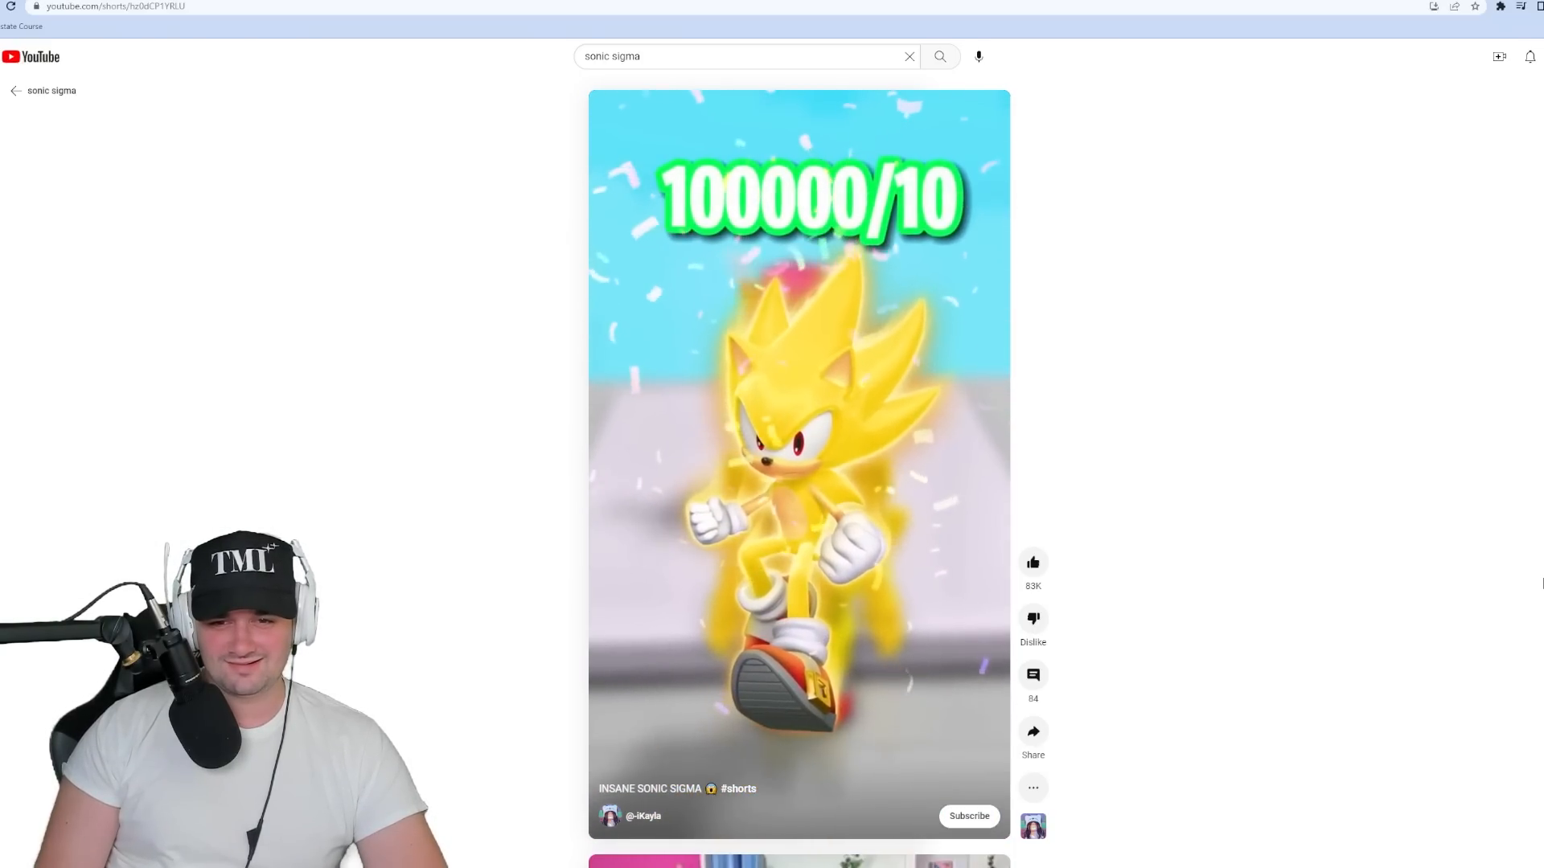
Step: Scroll down to RealWeirdBlox's 'WHO'S THE BEST SONIC SIGMA?!' short
scroll("down", 3)
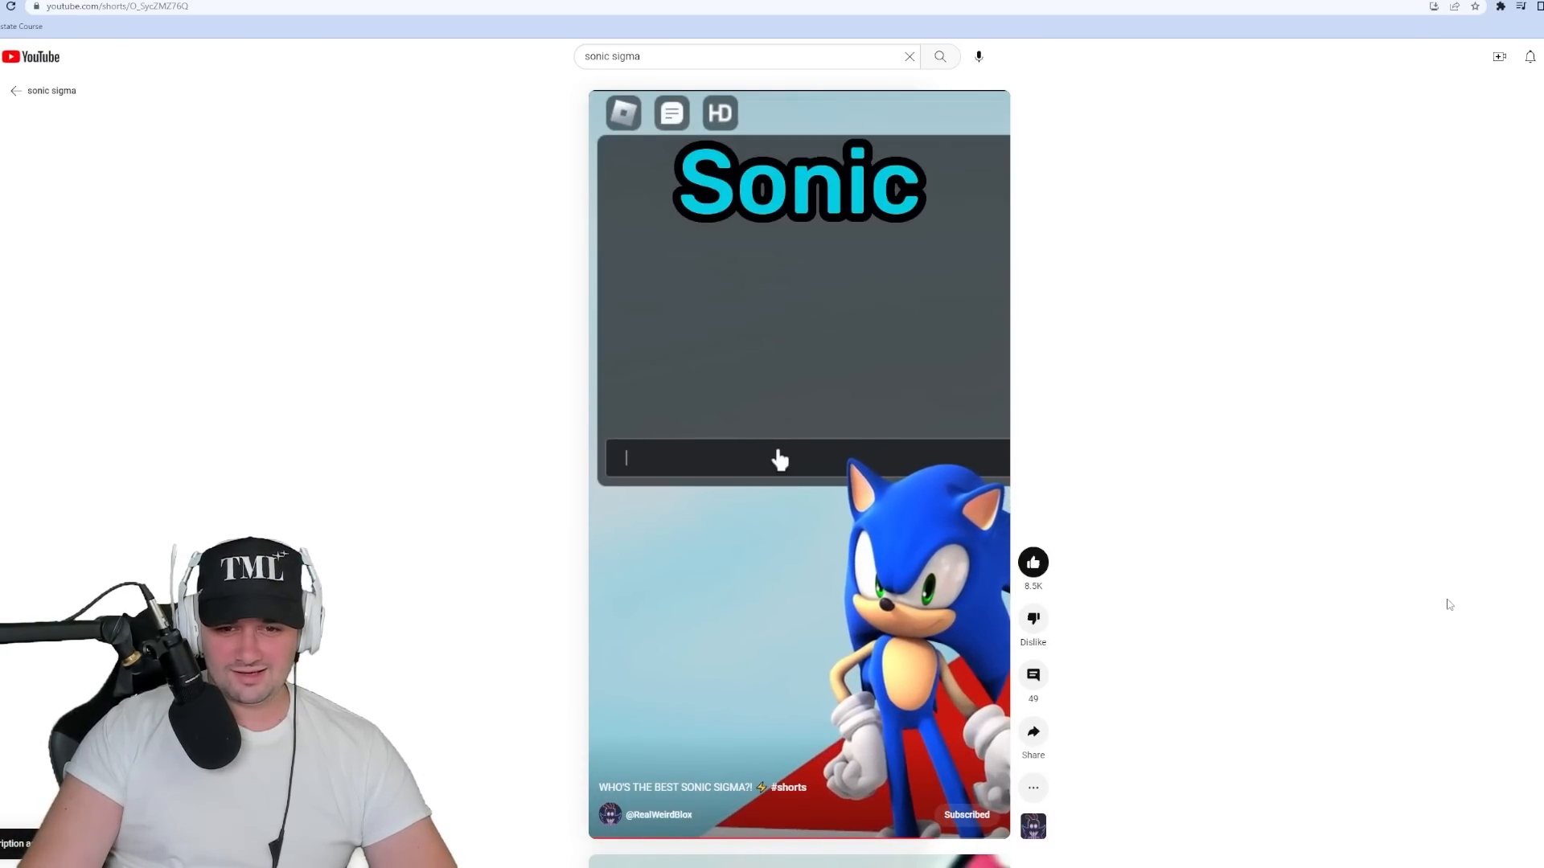
Step: Enter the text ';fly me' on the way to the 'Sonic Zombie Psycho' short
type(";fly me")
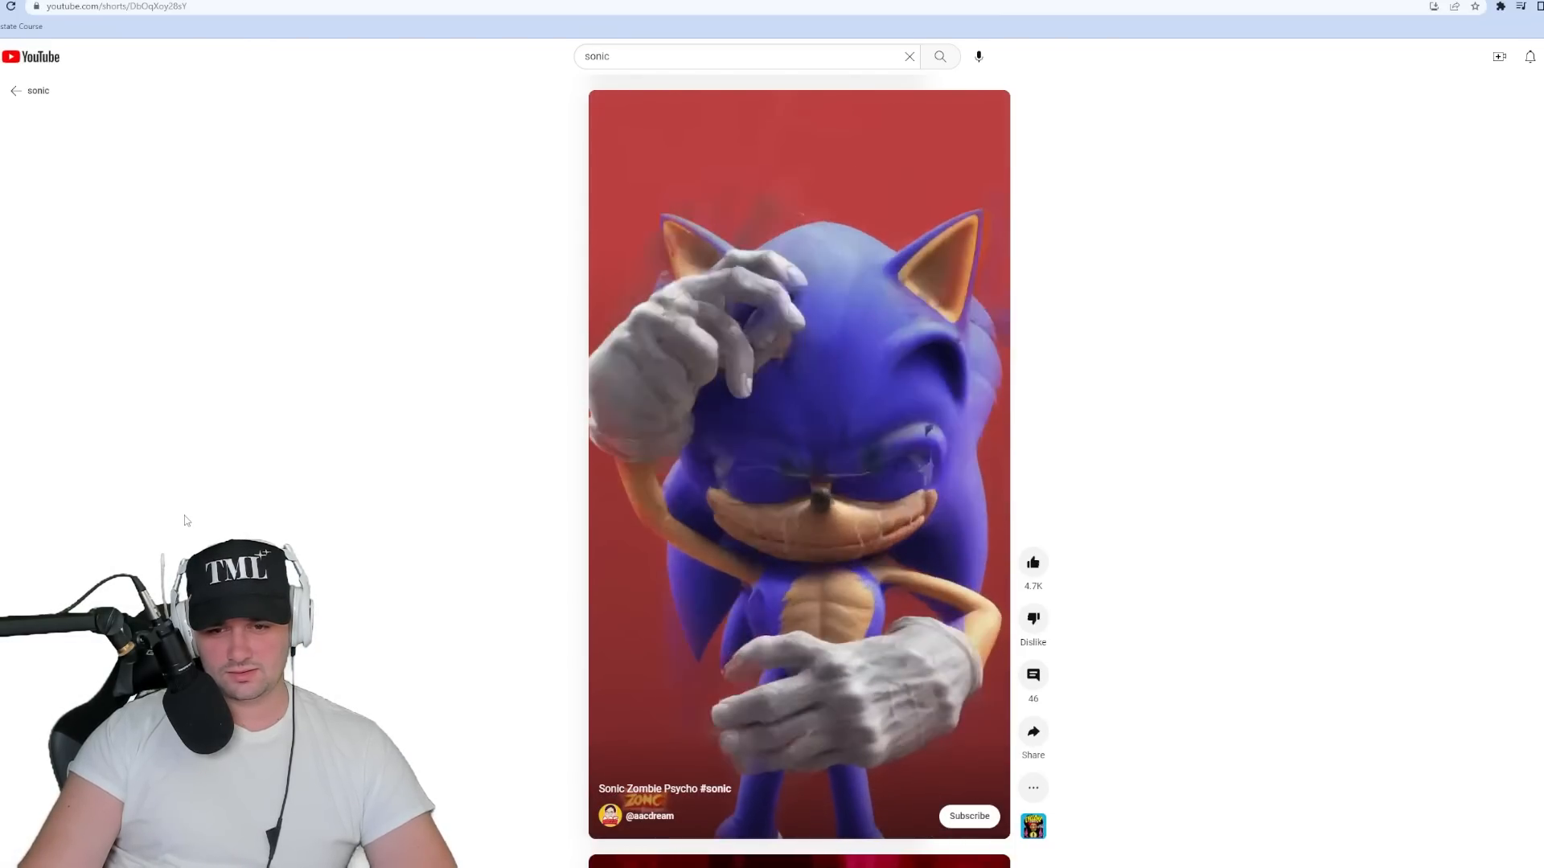
scroll("down", 3)
type(" shorts")
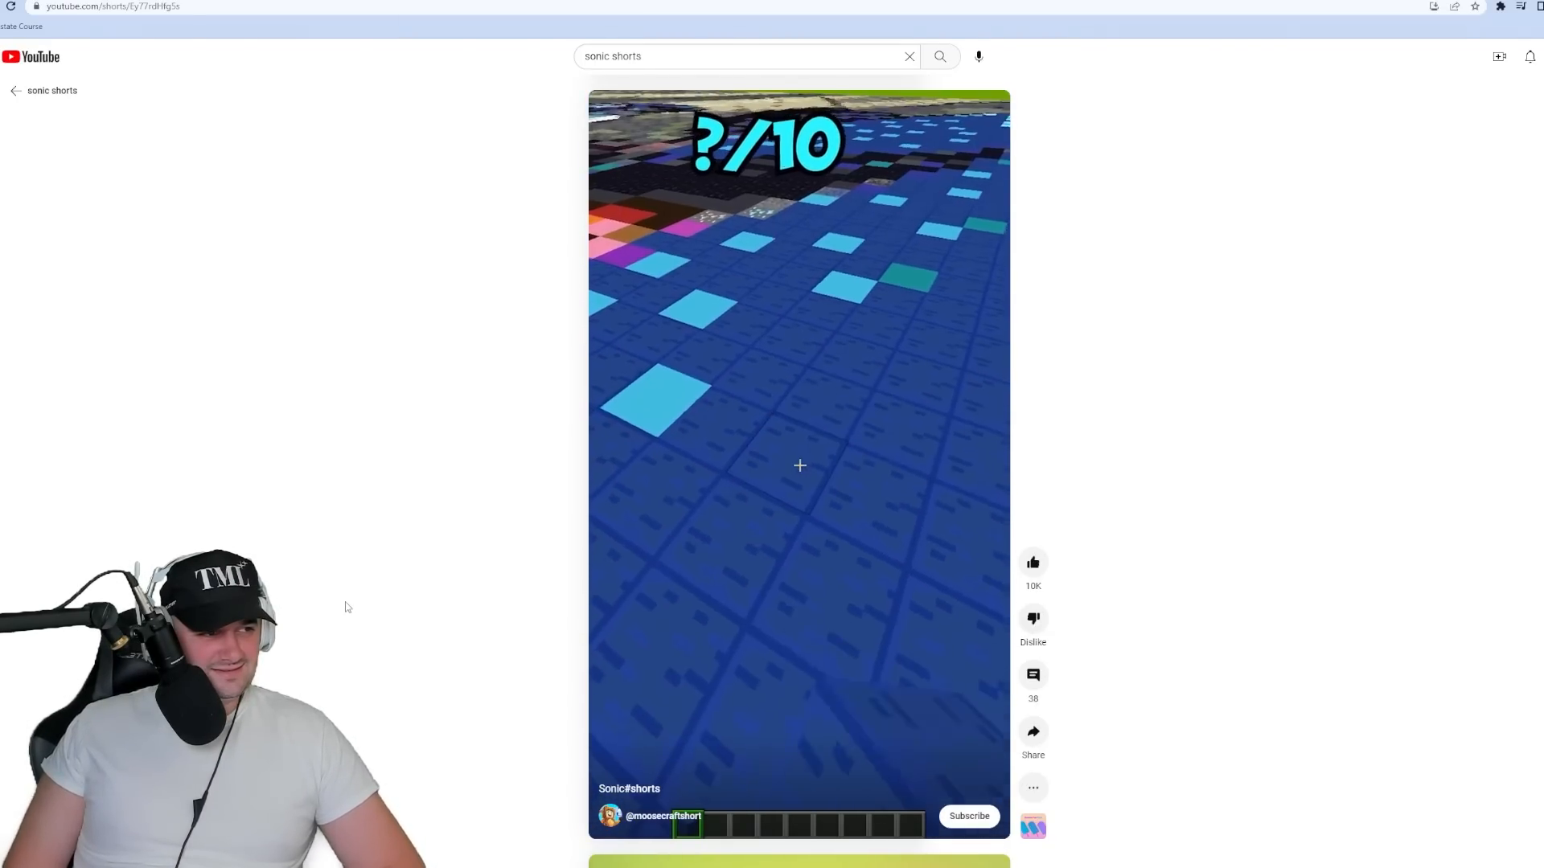
Step: Scroll the SONIC SHORTS results to the aacdream '?/10' favourite-dancer short
scroll("down", 3)
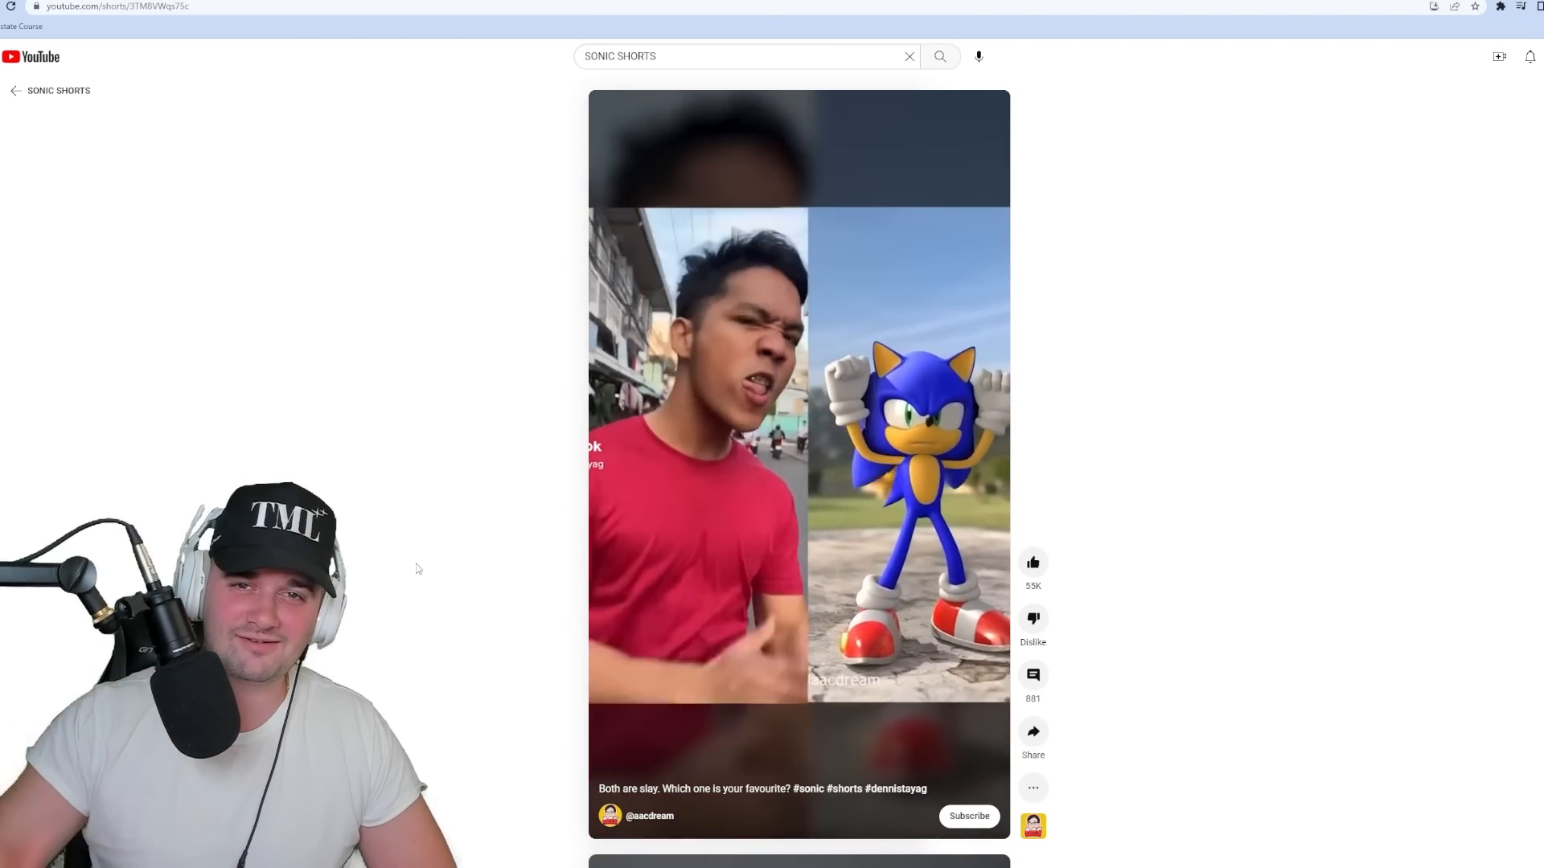
Step: Scroll past 'Both are slay' to 'EVERYDAY SONIC LIFE ANIMATION 2'
scroll("down", 3)
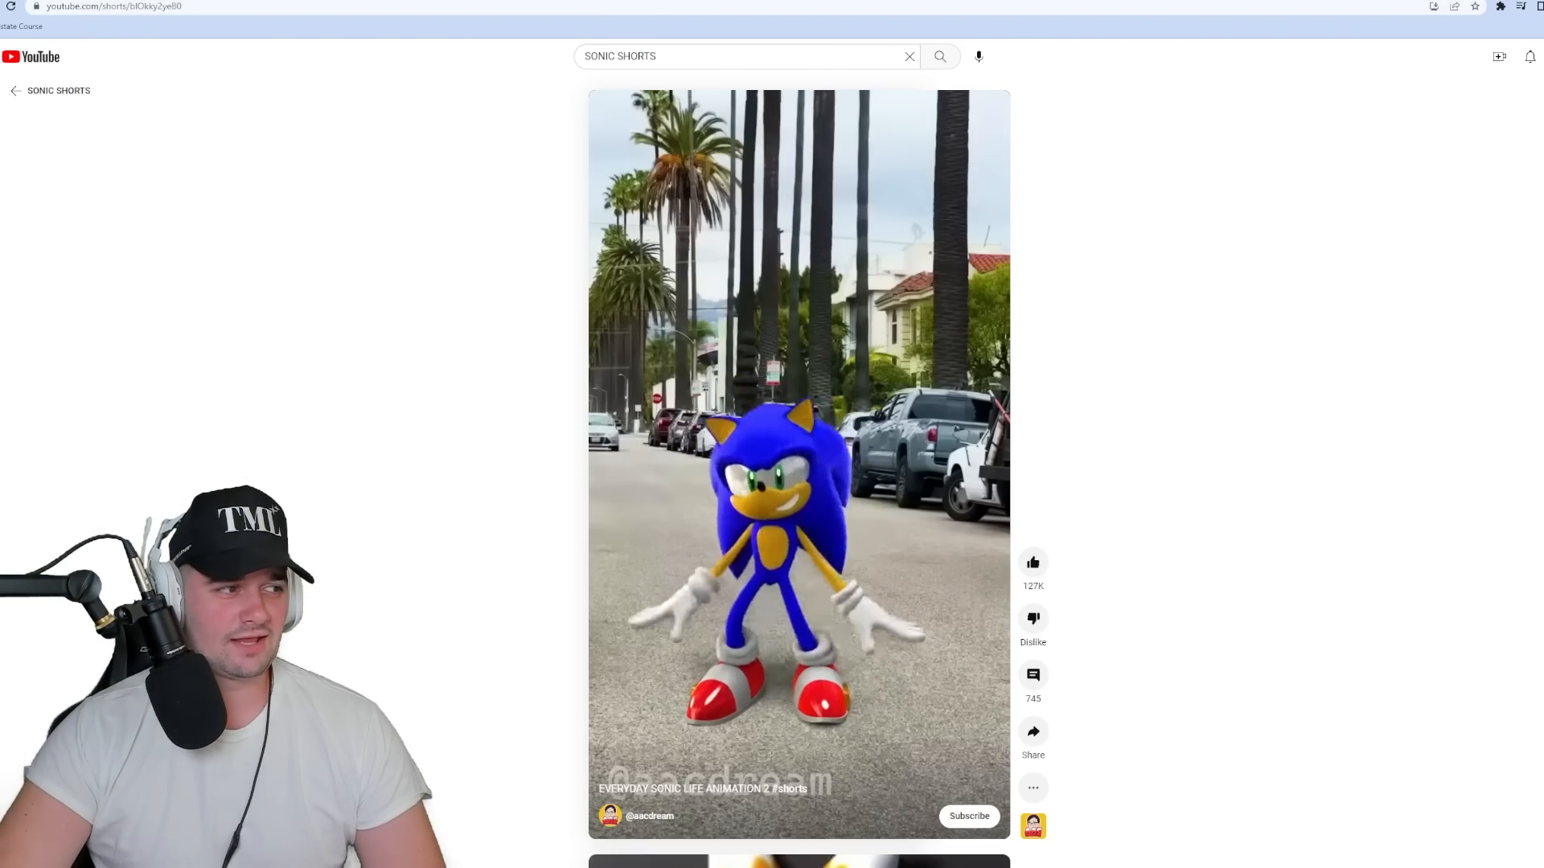